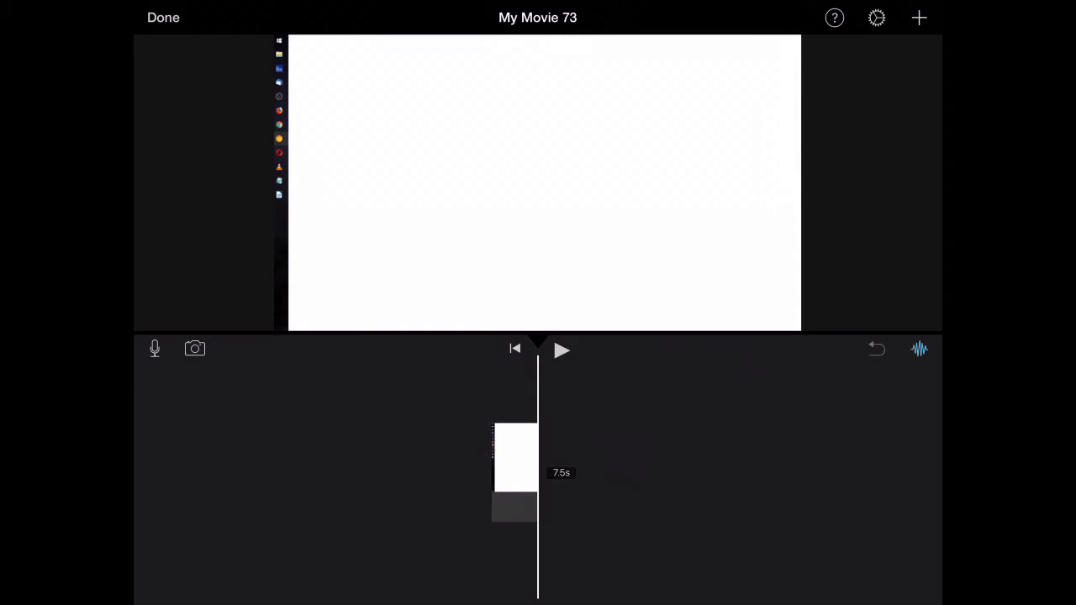
Start a new edit with the red roses against blue sky photo from Photos
{"action": "left_click", "coordinate": [163, 17]}
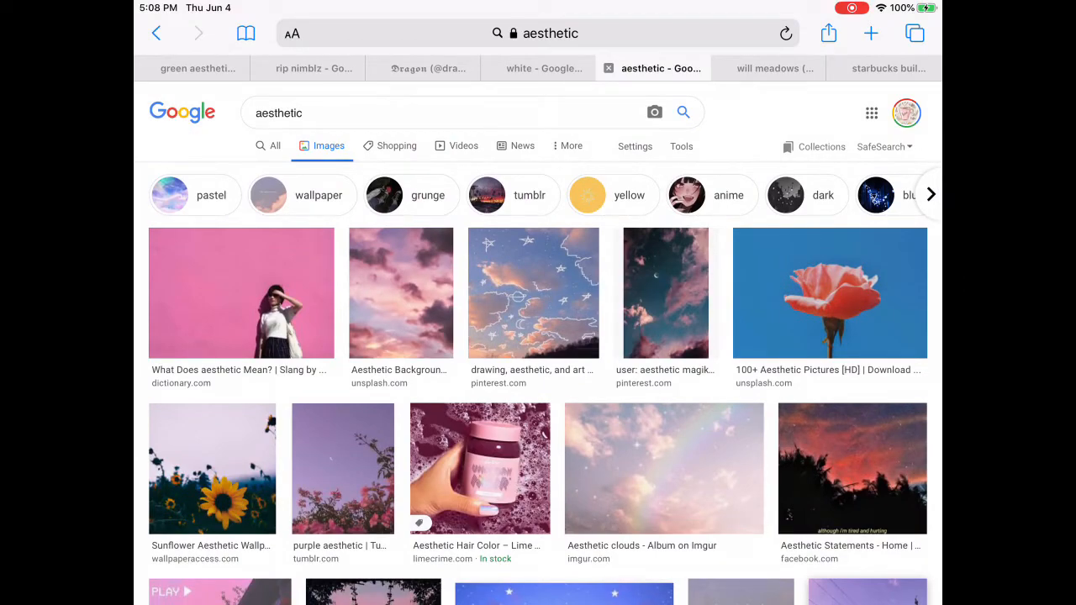
{"action": "scroll", "scroll_direction": "down", "scroll_amount": 3}
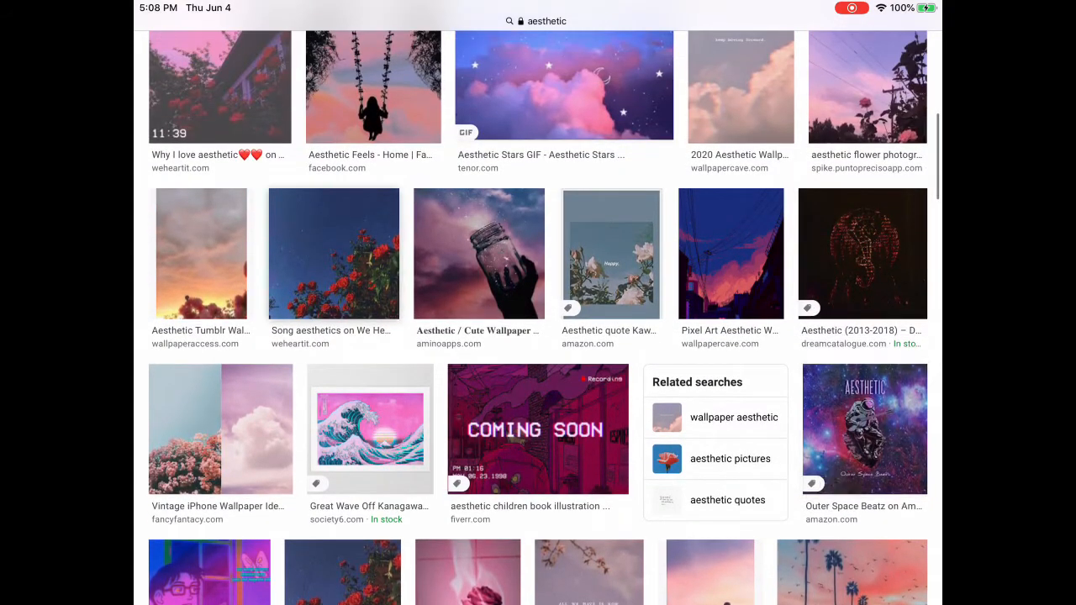
{"action": "left_click", "coordinate": [333, 253]}
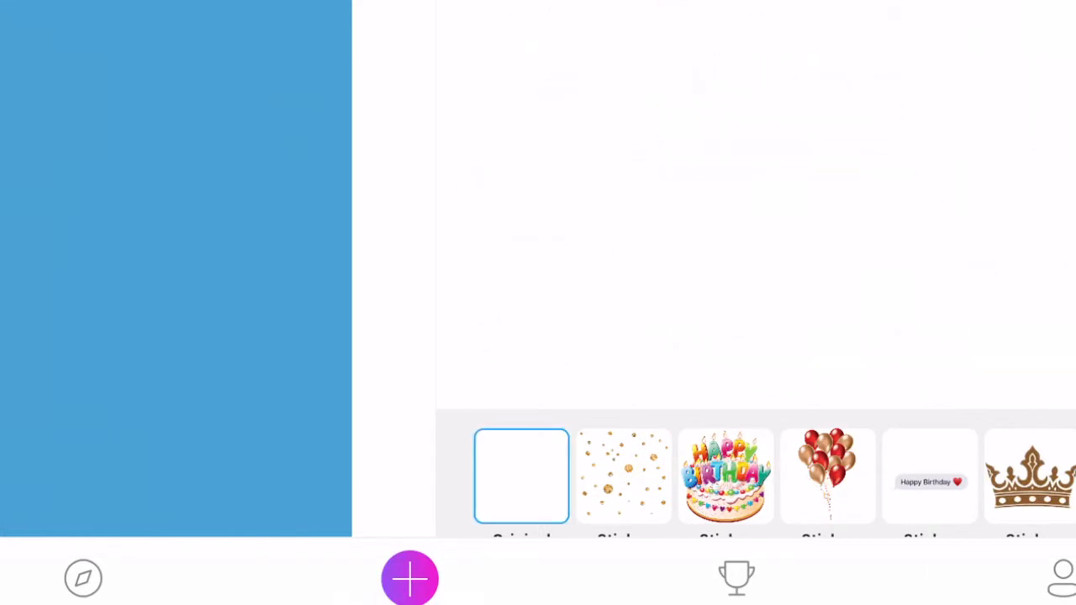
{"action": "left_click", "coordinate": [411, 578]}
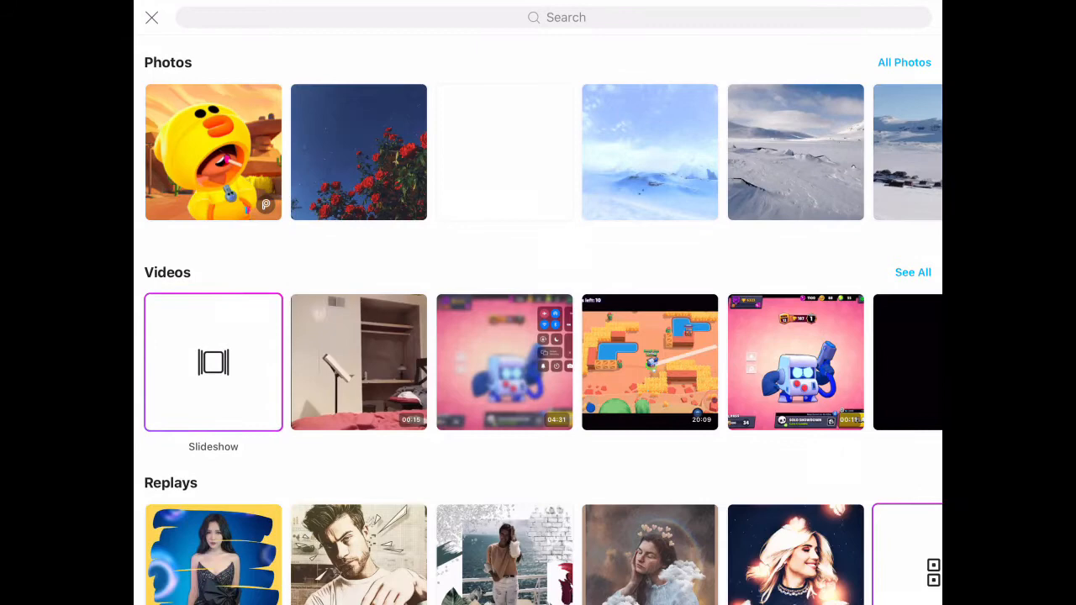
{"action": "left_click", "coordinate": [358, 151]}
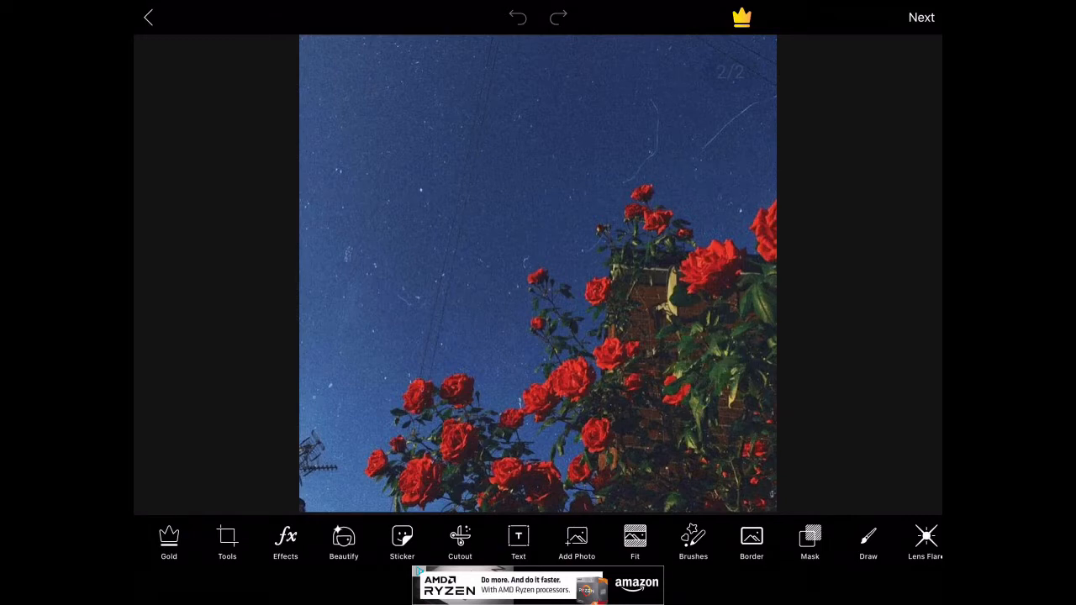
Browse the sticker library, searching 'rob', without adding one
{"action": "left_click", "coordinate": [402, 541]}
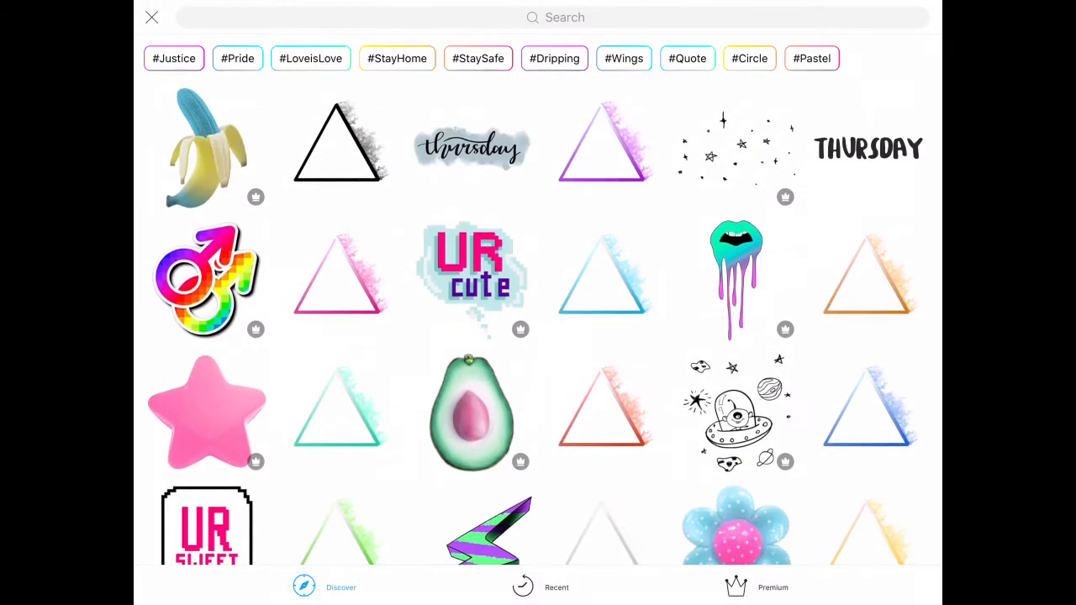
{"action": "type", "text": "rob"}
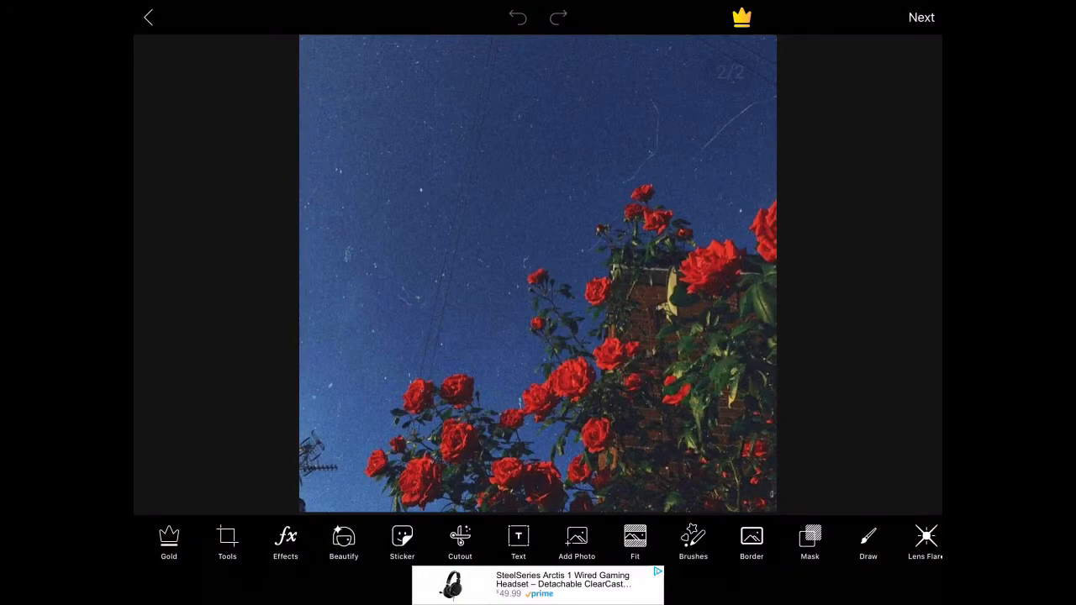
Add white text reading 'How to make a intro' over the roses photo
{"action": "left_click", "coordinate": [518, 541]}
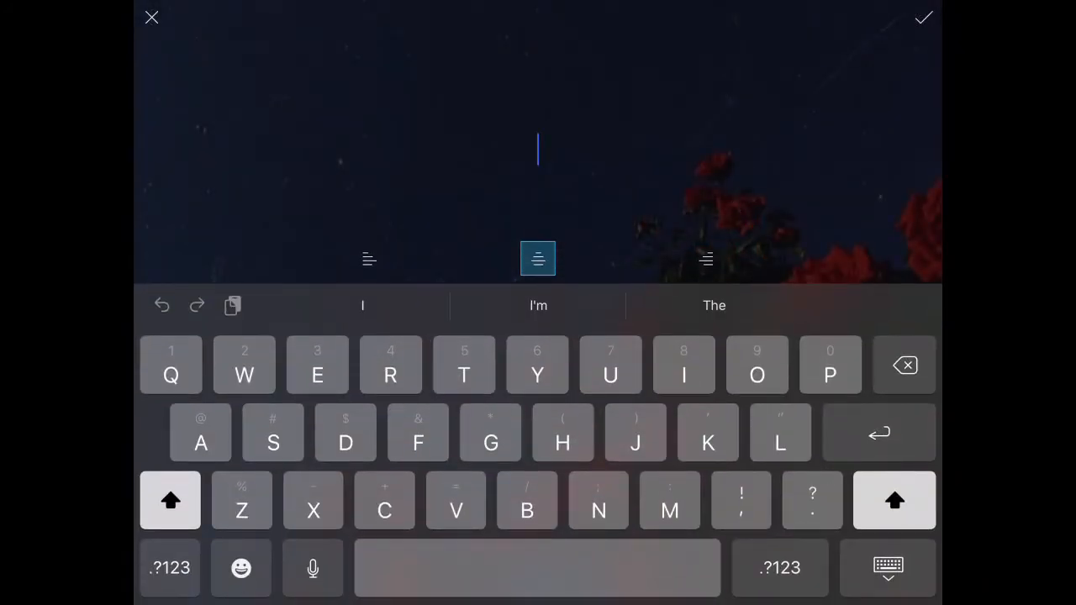
{"action": "left_click", "coordinate": [757, 375]}
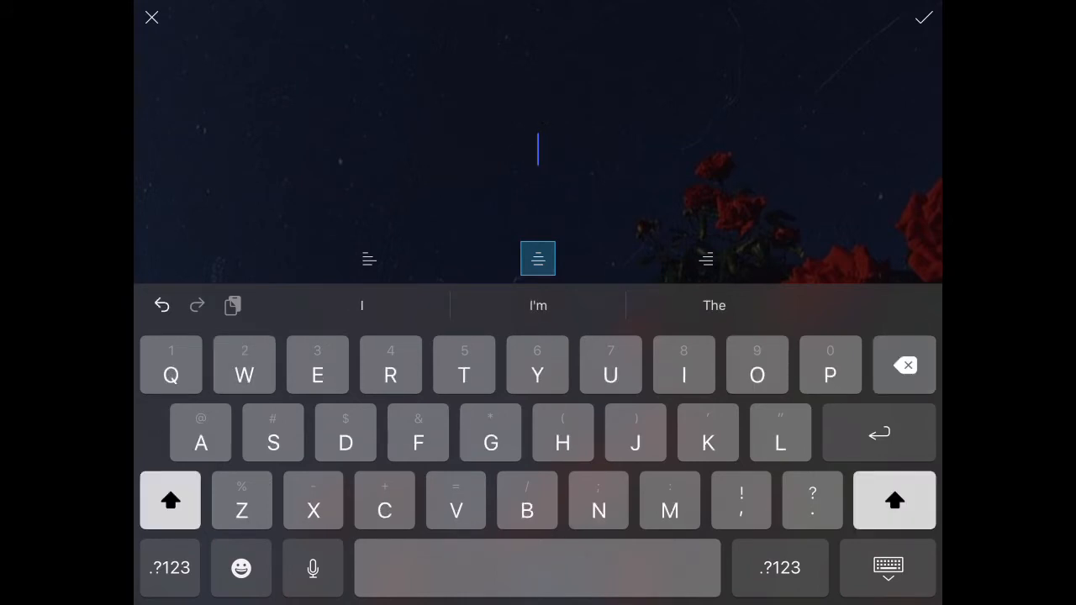
{"action": "type", "text": "How to make a i"}
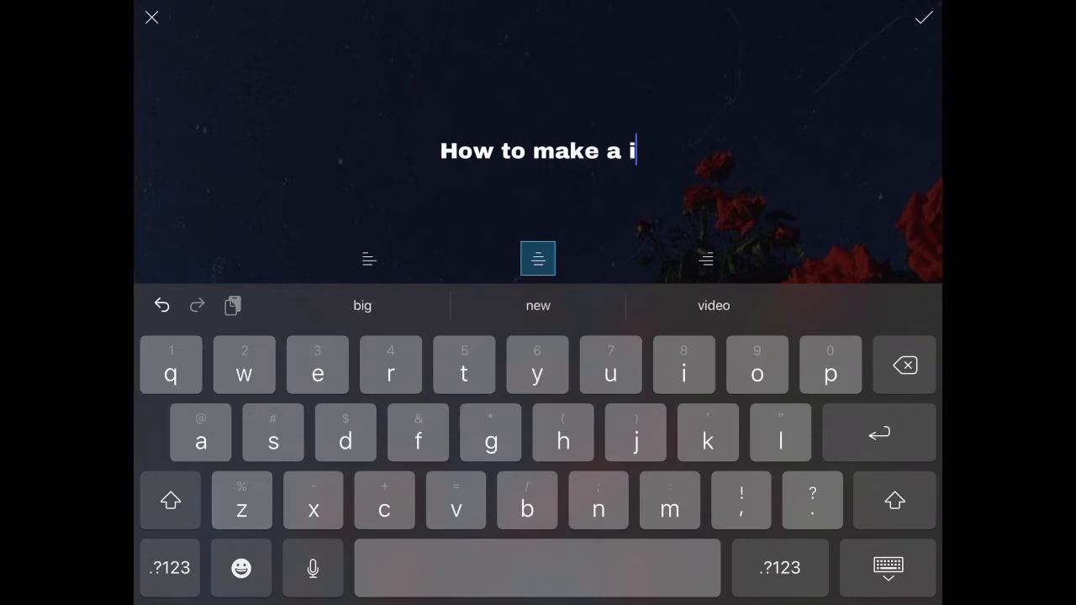
{"action": "type", "text": "ntro"}
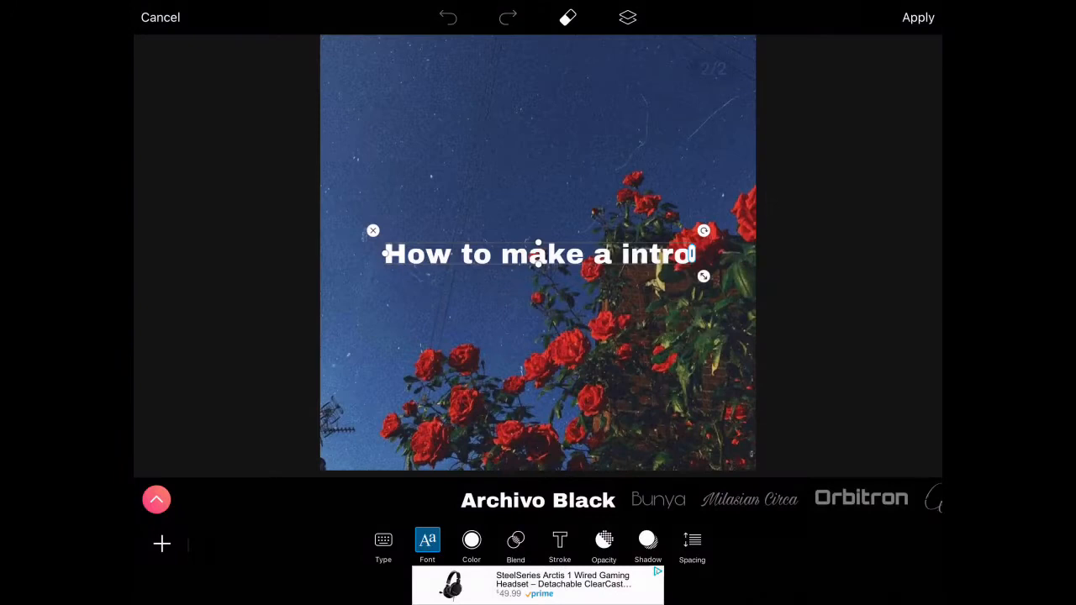
Tilt the text upward to the right and bring up its colour choices
{"action": "left_click_drag", "start_coordinate": [538, 254], "coordinate": [524, 212]}
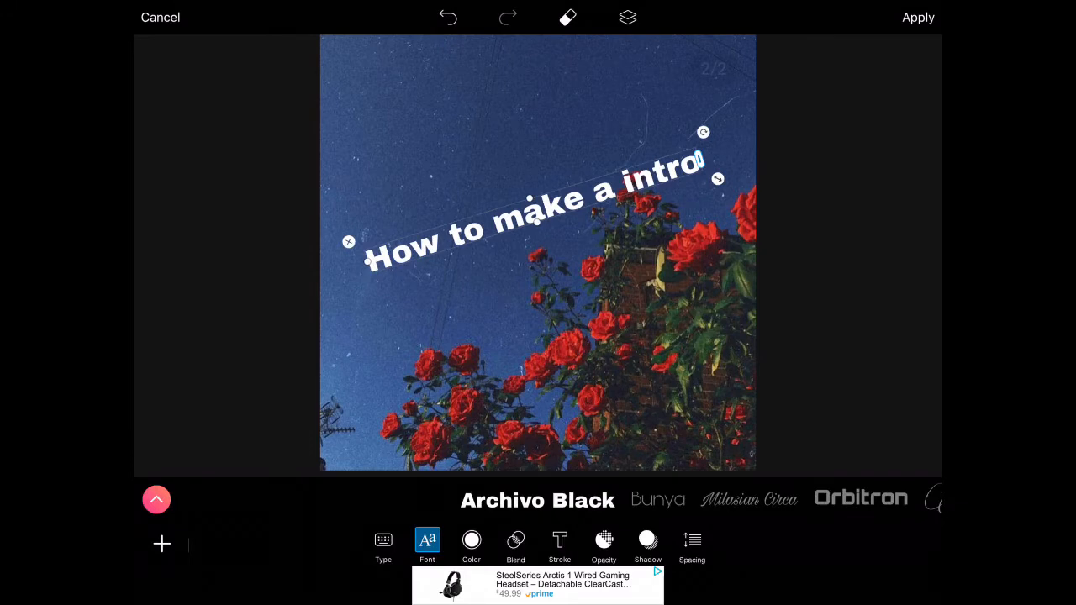
{"action": "left_click", "coordinate": [471, 544]}
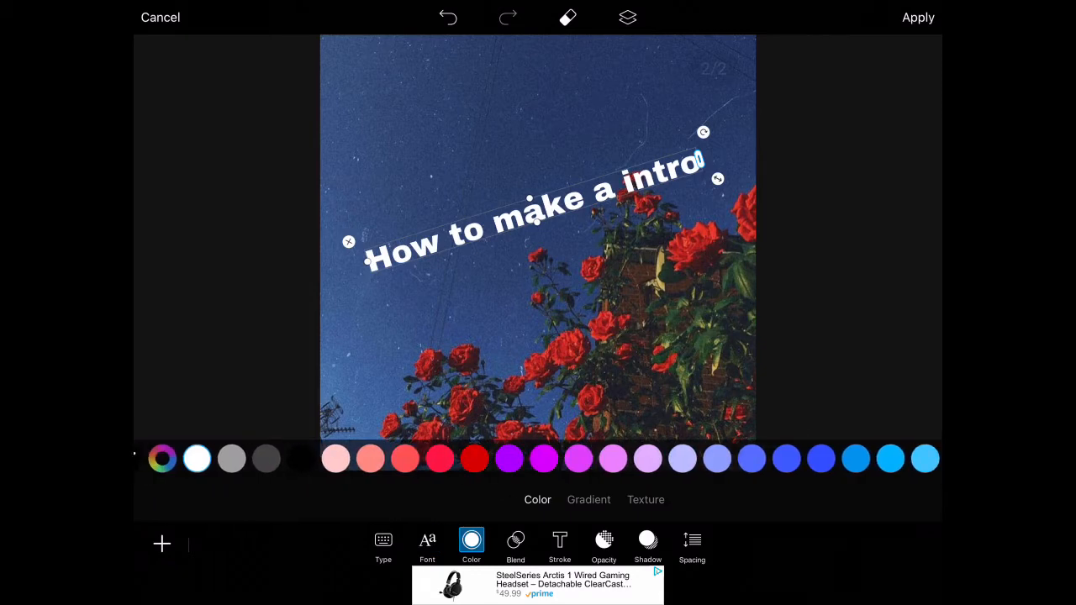
Make the text red and soften its shadow to blur 28 and opacity around 42
{"action": "left_click", "coordinate": [474, 457]}
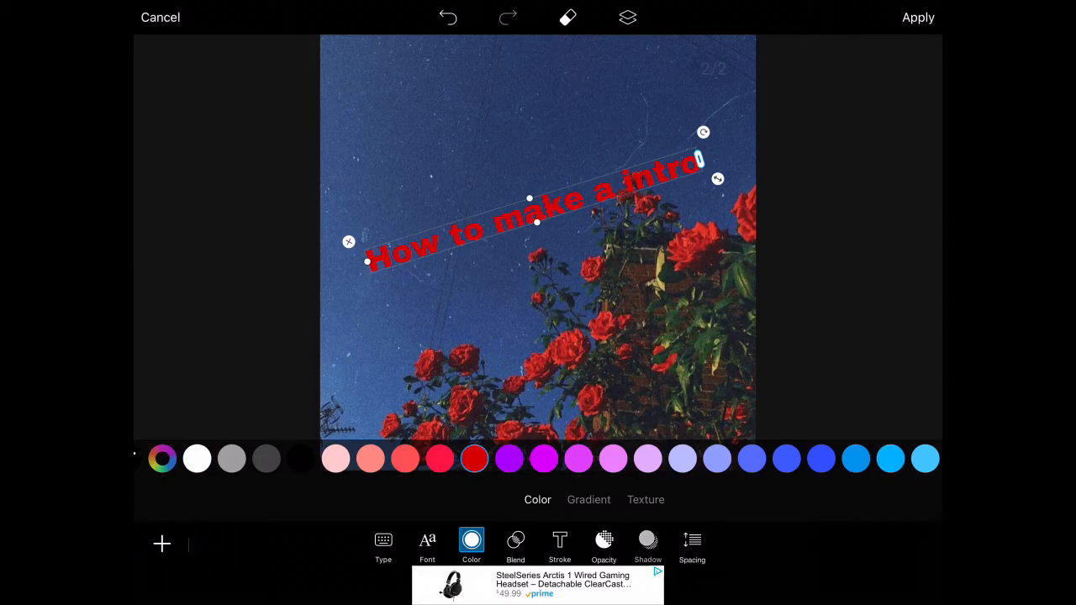
{"action": "left_click", "coordinate": [647, 545]}
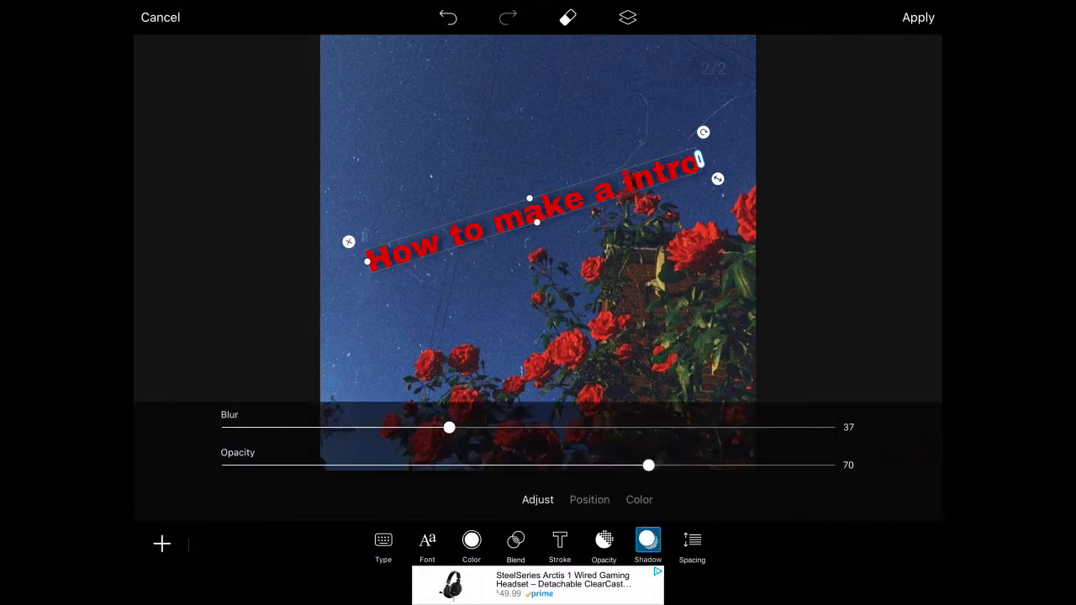
{"action": "left_click_drag", "start_coordinate": [447, 427], "coordinate": [453, 427]}
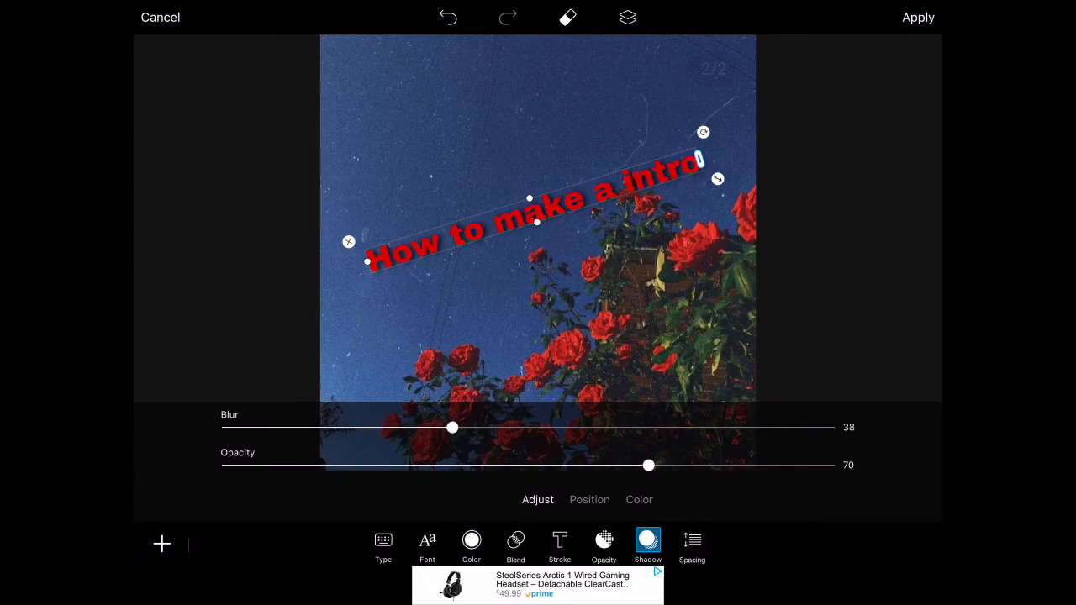
{"action": "left_click_drag", "start_coordinate": [649, 464], "coordinate": [481, 465]}
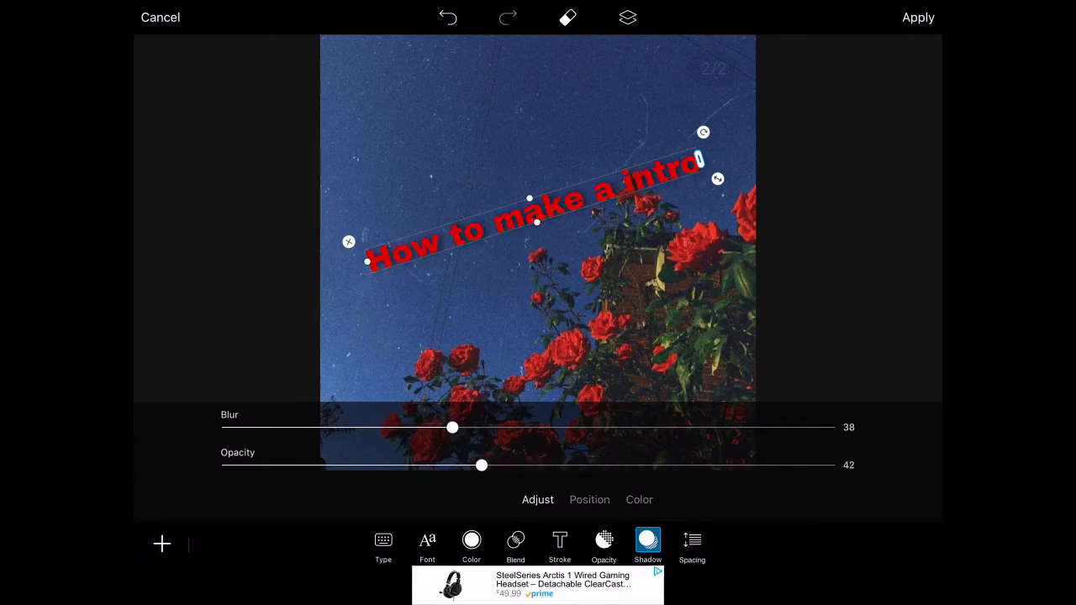
{"action": "left_click_drag", "start_coordinate": [481, 464], "coordinate": [656, 464]}
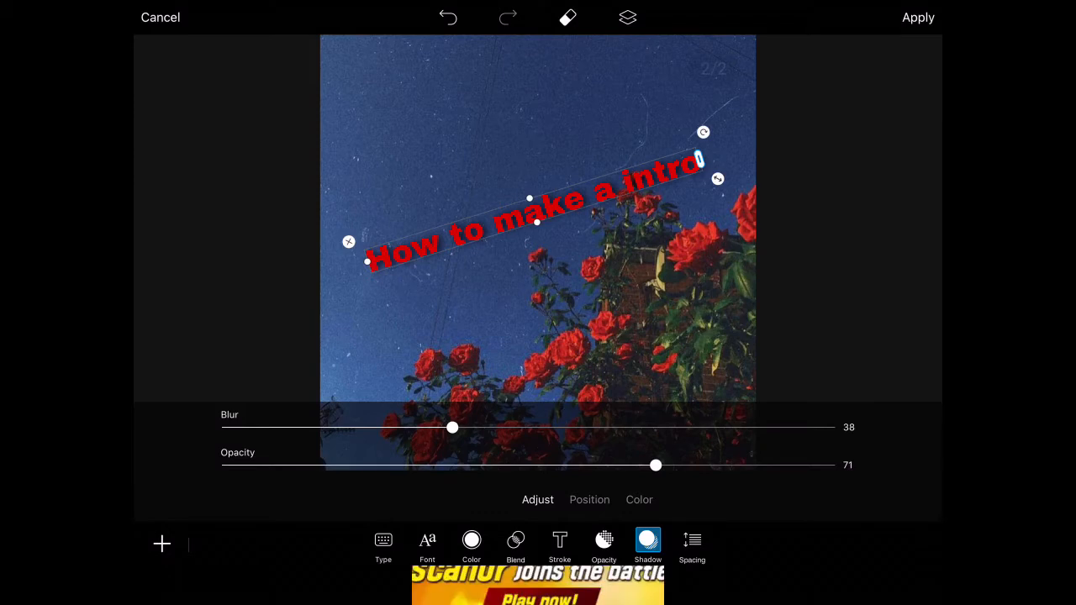
Try Helvetica Bold, settle on the striped Monoton font, and apply the styled text
{"action": "left_click", "coordinate": [427, 545]}
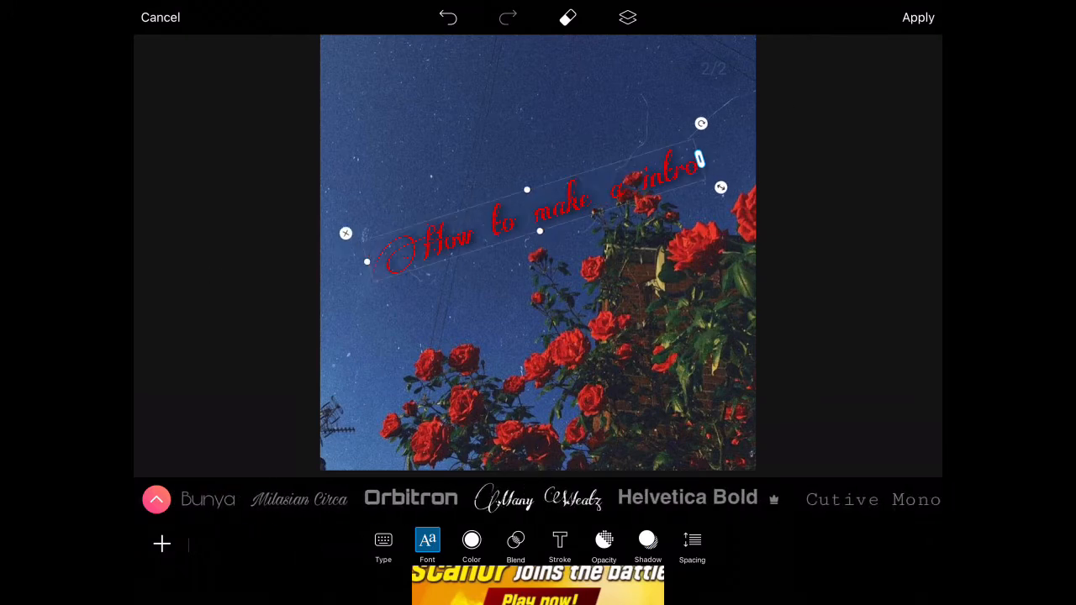
{"action": "left_click", "coordinate": [688, 497]}
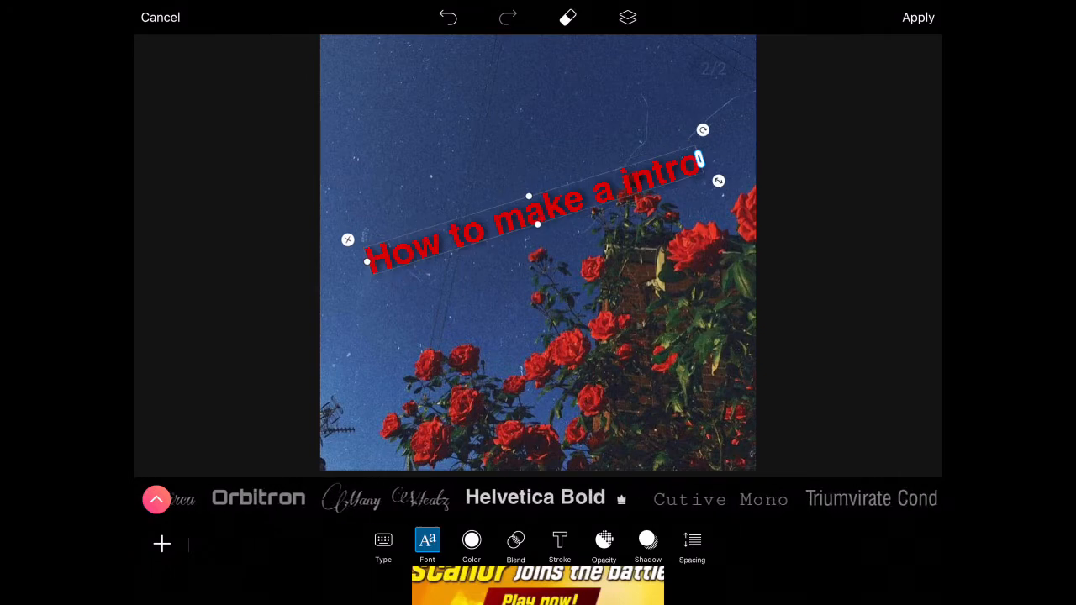
{"action": "scroll", "scroll_direction": "left", "scroll_amount": 3}
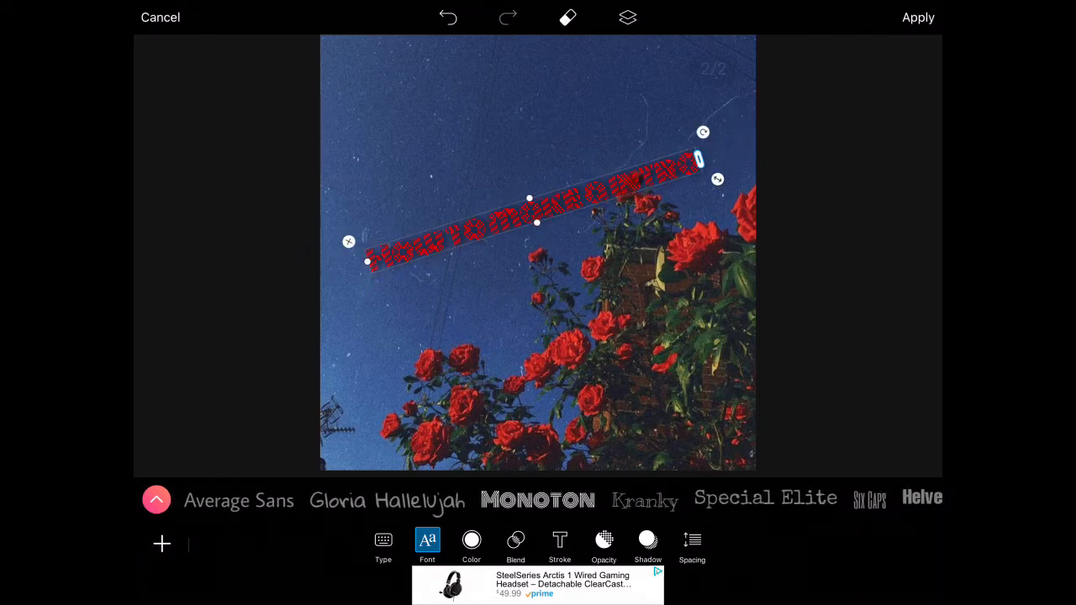
{"action": "left_click", "coordinate": [918, 17]}
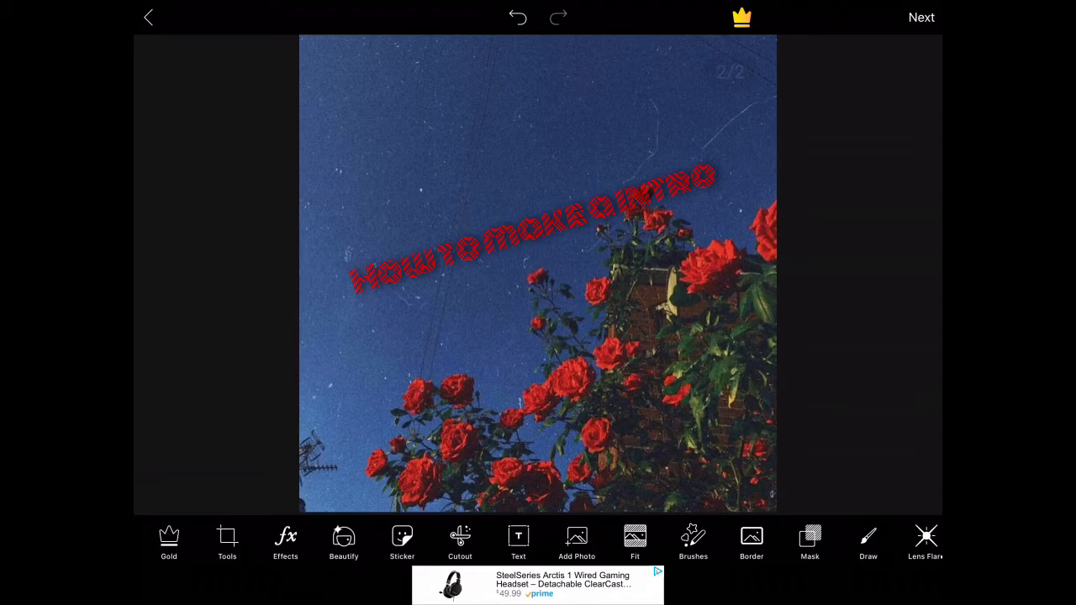
Save the finished rose image with red text to the Photos library
{"action": "left_click", "coordinate": [921, 16]}
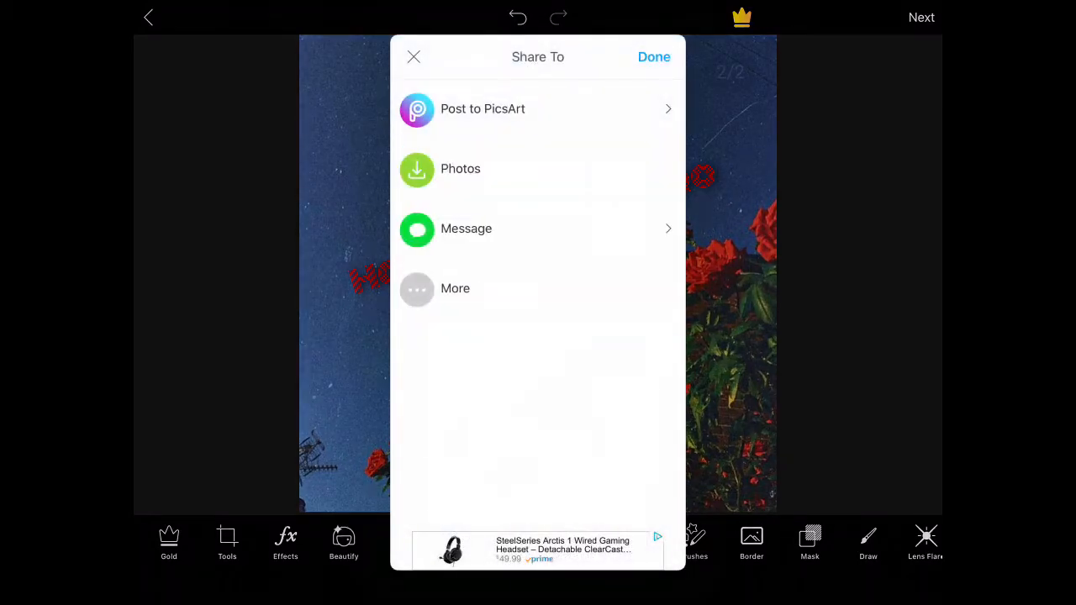
{"action": "left_click", "coordinate": [461, 168]}
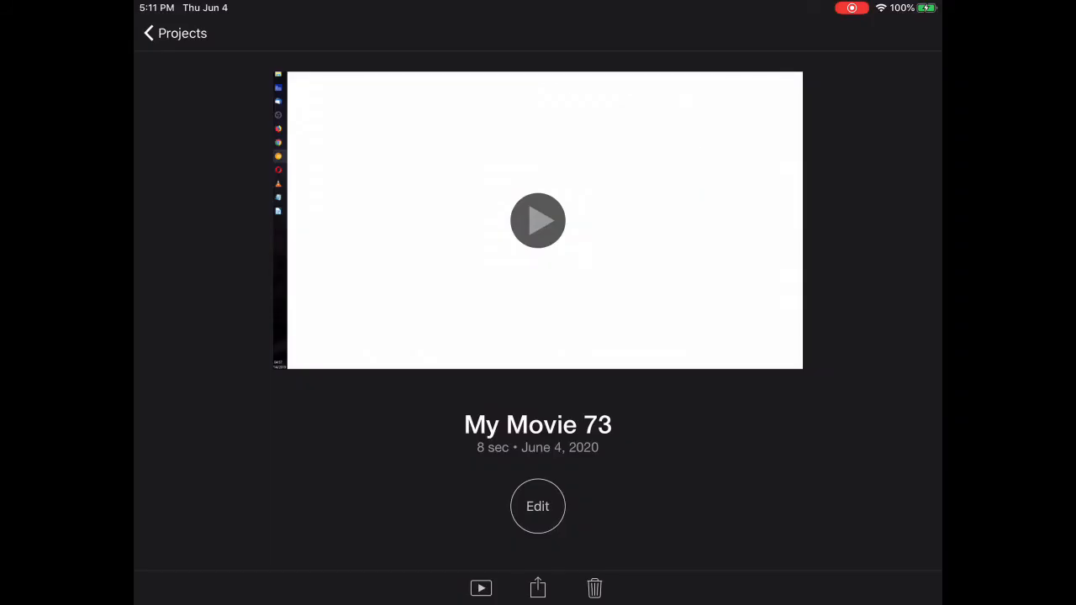
Share My Movie 73 to YouTube as a private video
{"action": "left_click", "coordinate": [538, 589]}
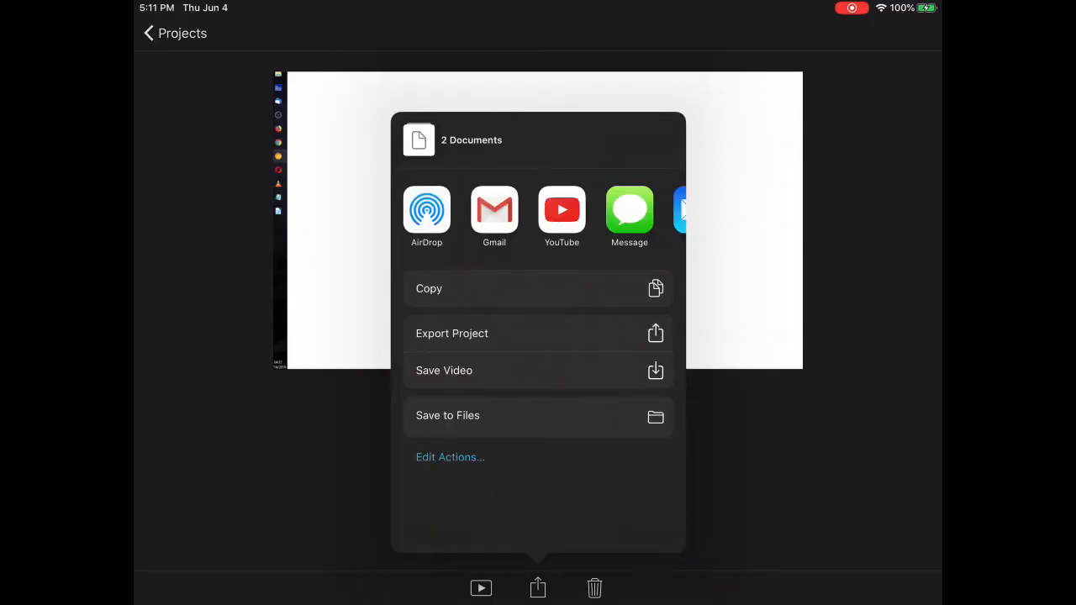
{"action": "scroll", "scroll_direction": "left", "scroll_amount": 3}
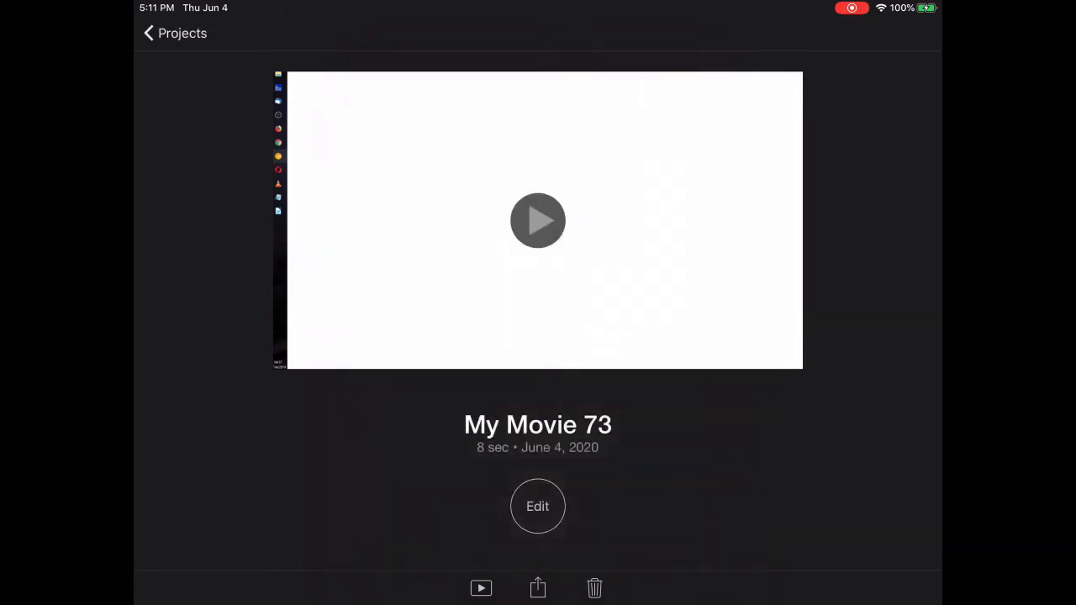
{"action": "left_click", "coordinate": [538, 589]}
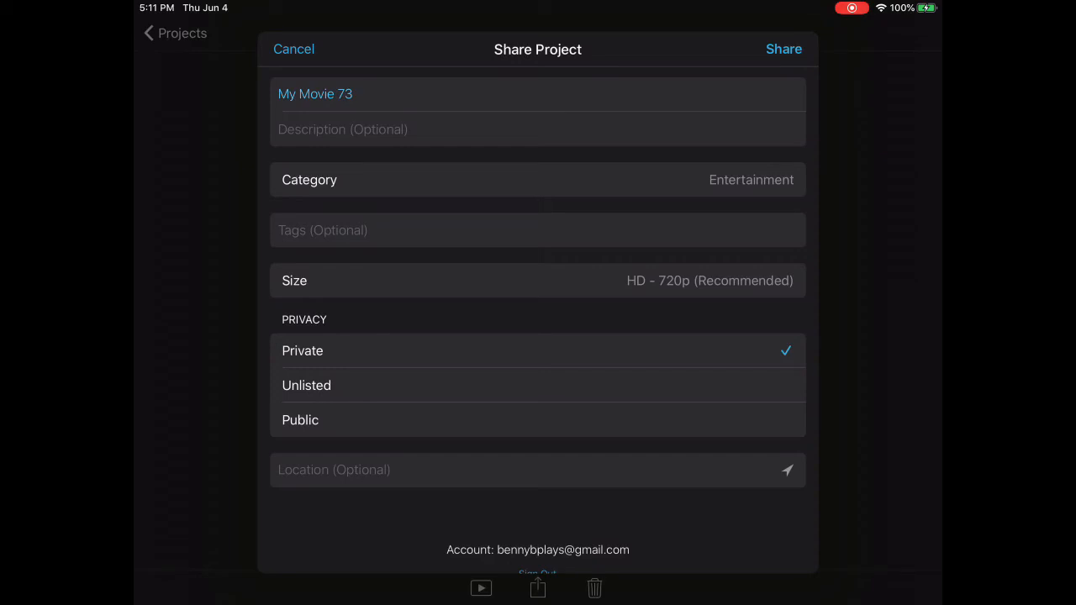
{"action": "left_click", "coordinate": [316, 94]}
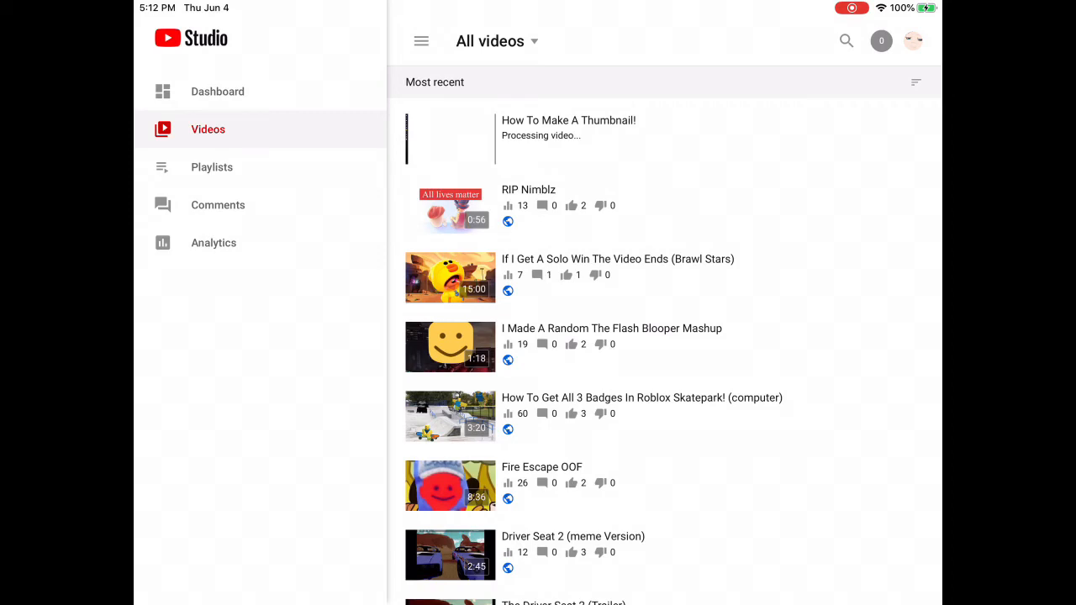
Open the How To Make A Thumbnail! video and its thumbnail editor
{"action": "left_click", "coordinate": [568, 127]}
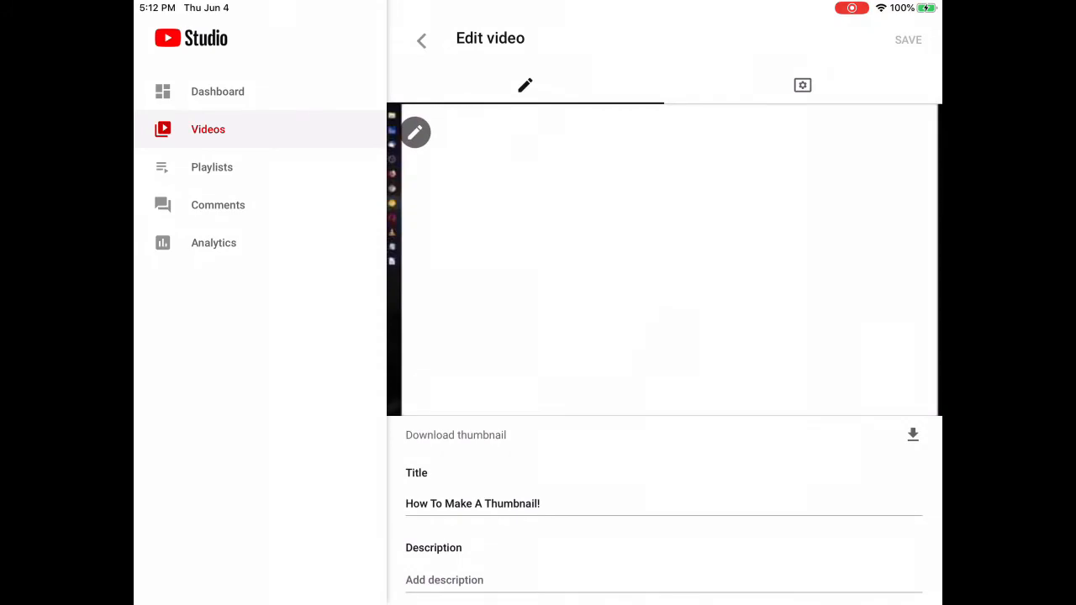
{"action": "left_click", "coordinate": [416, 133]}
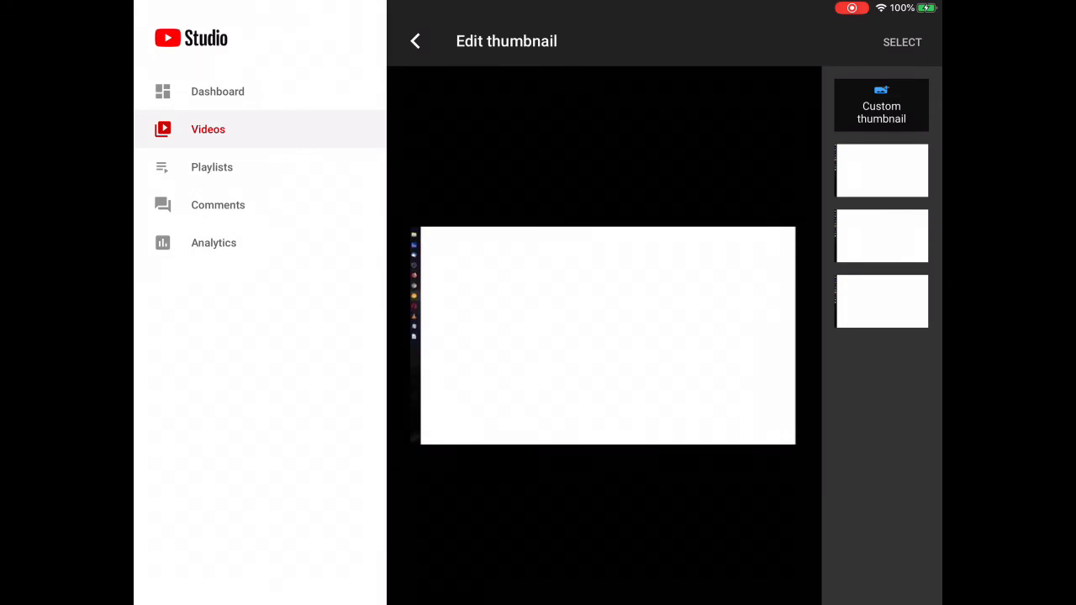
Pick the saved rose photo as the custom thumbnail and save the video details
{"action": "left_click", "coordinate": [881, 104]}
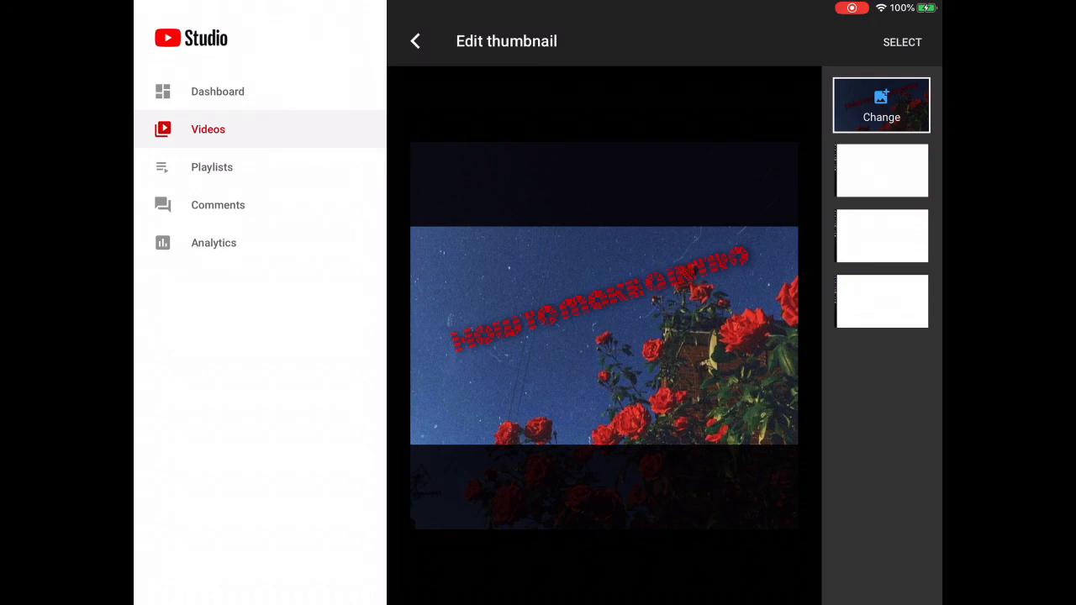
{"action": "left_click", "coordinate": [414, 40]}
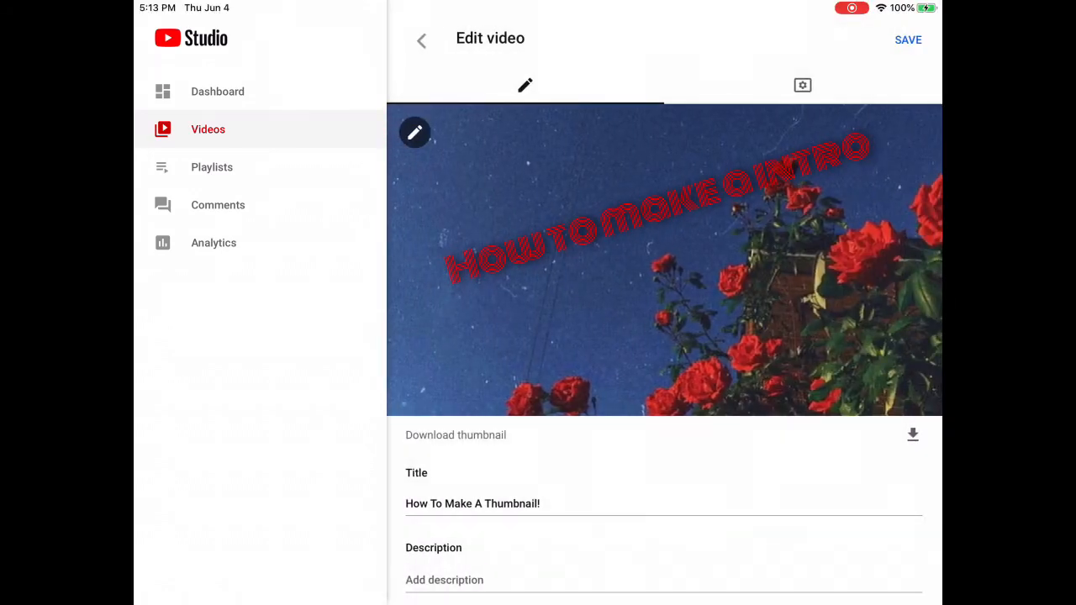
{"action": "scroll", "scroll_direction": "down", "scroll_amount": 3}
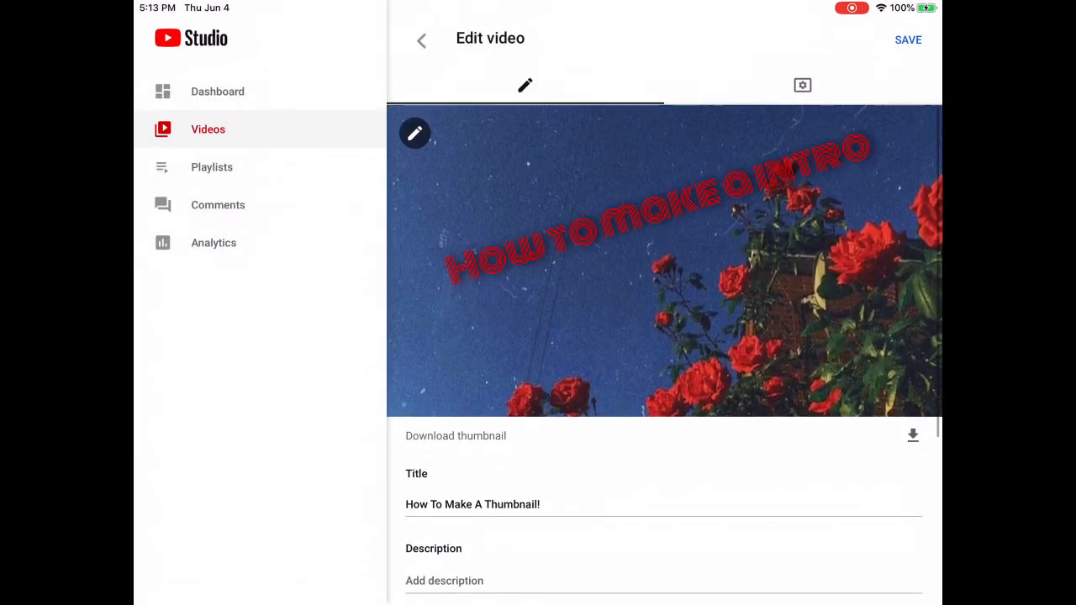
{"action": "left_click", "coordinate": [908, 40]}
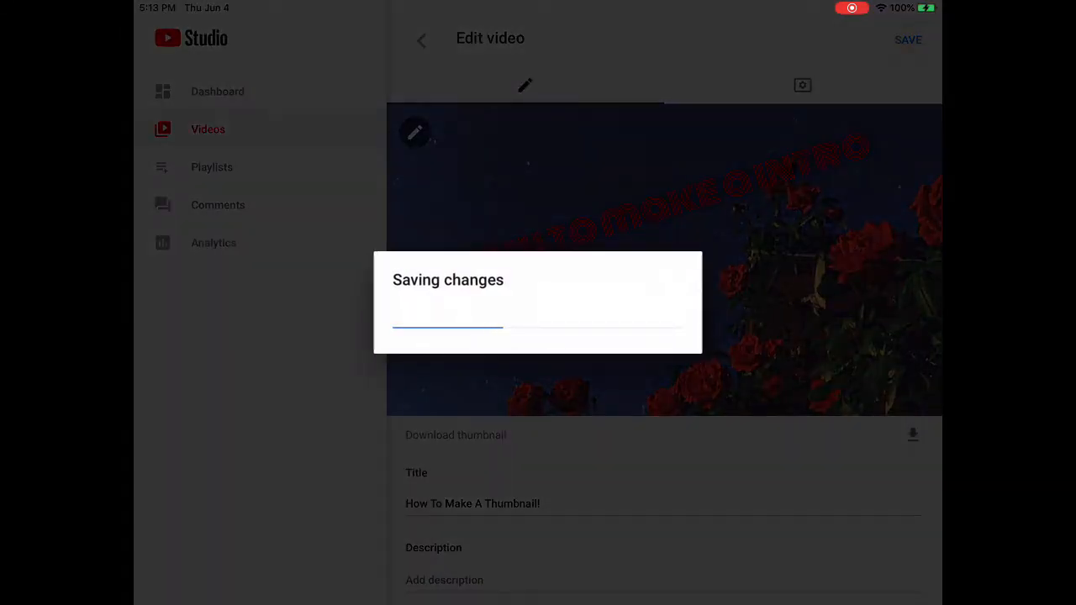